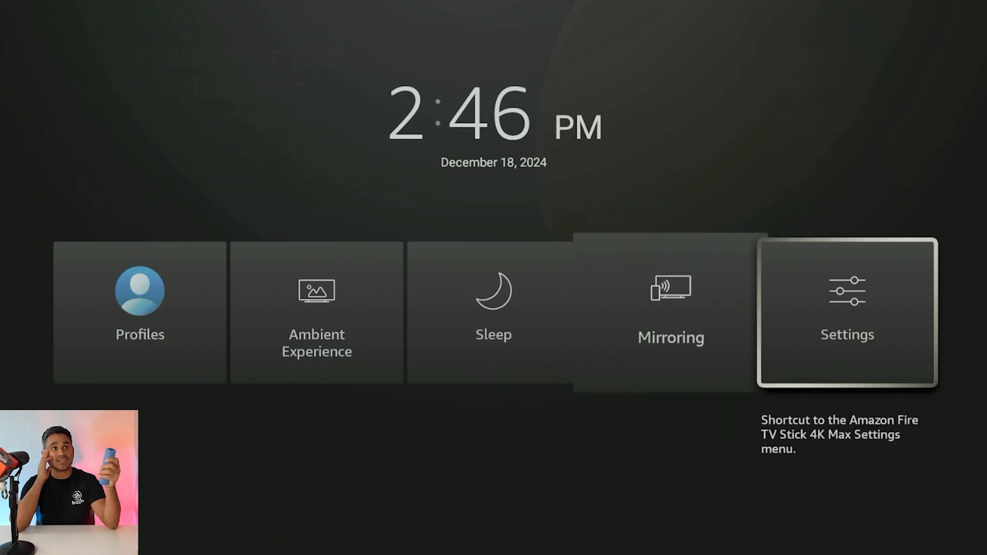
# - Restart the Fire TV Stick from My Fire TV and confirm the Restart dialog
pyautogui.click(847, 311)
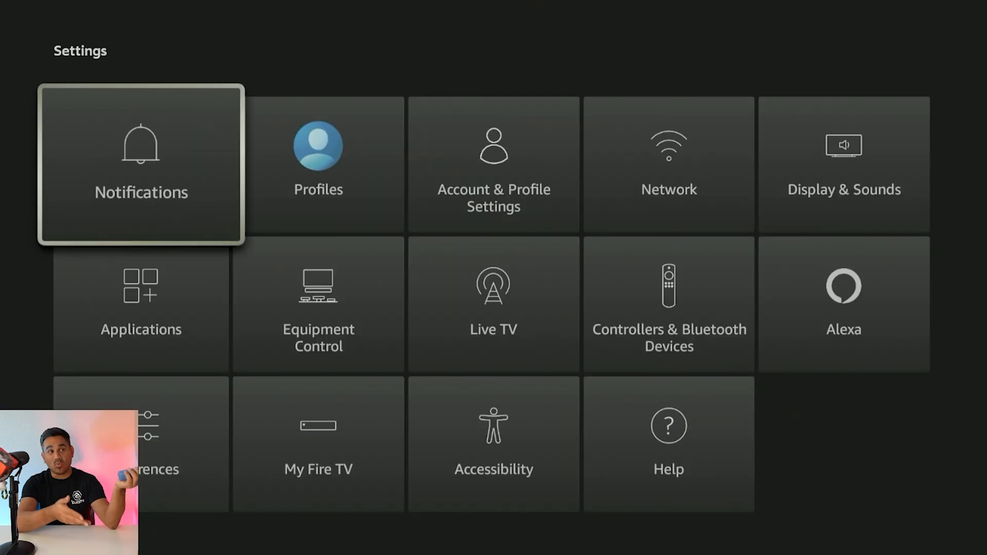
pyautogui.press('Down')
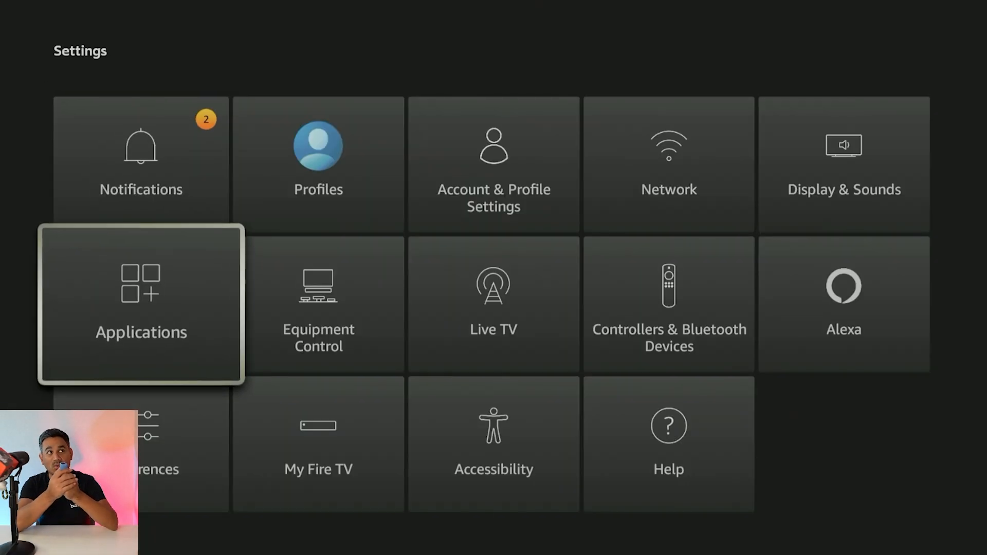
pyautogui.click(317, 469)
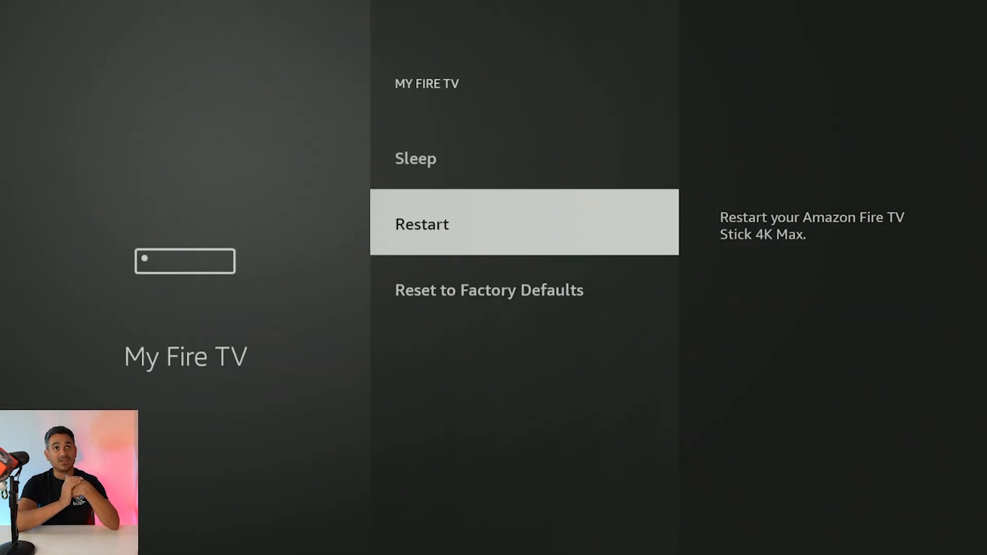
pyautogui.click(421, 223)
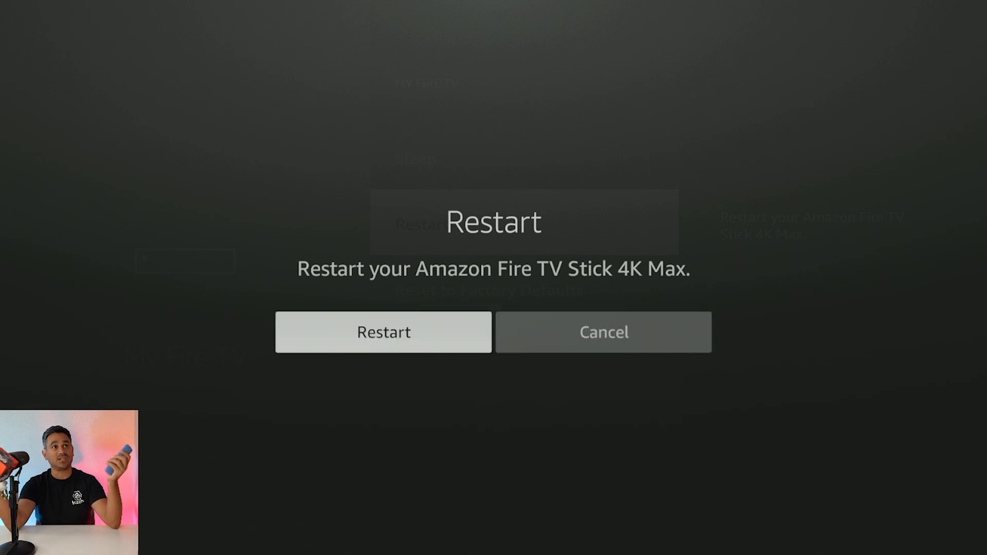
pyautogui.click(383, 332)
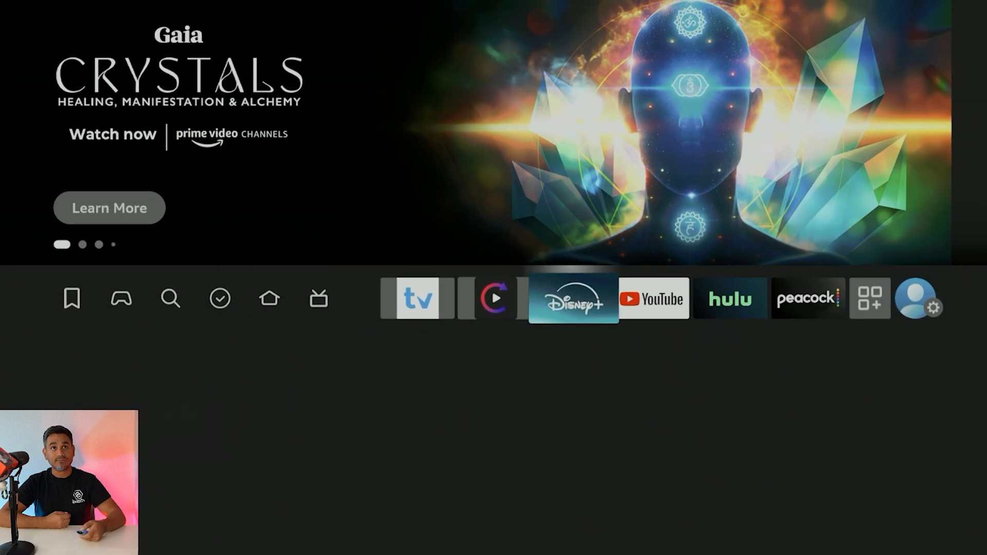
# - Go from the home screen into the Applications settings page
pyautogui.click(919, 299)
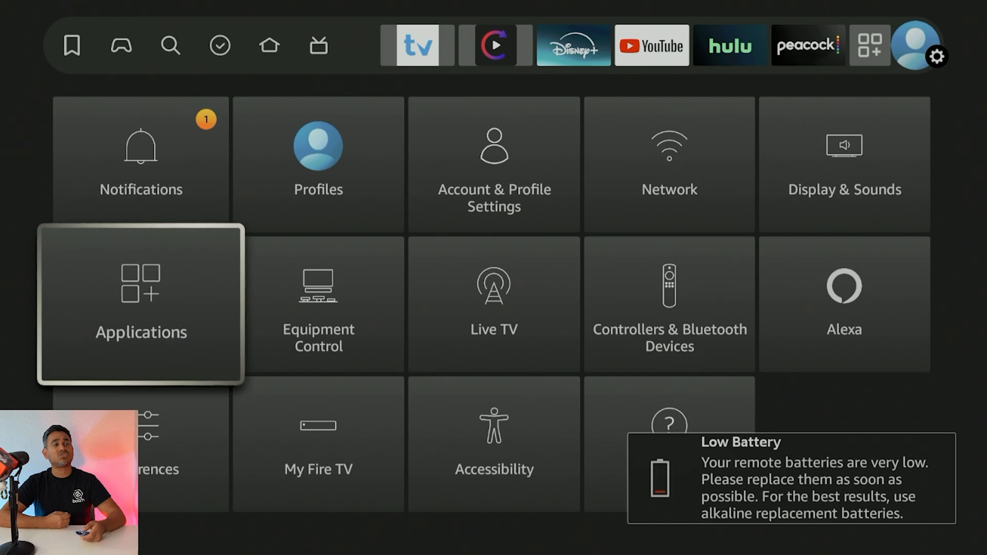
pyautogui.click(141, 305)
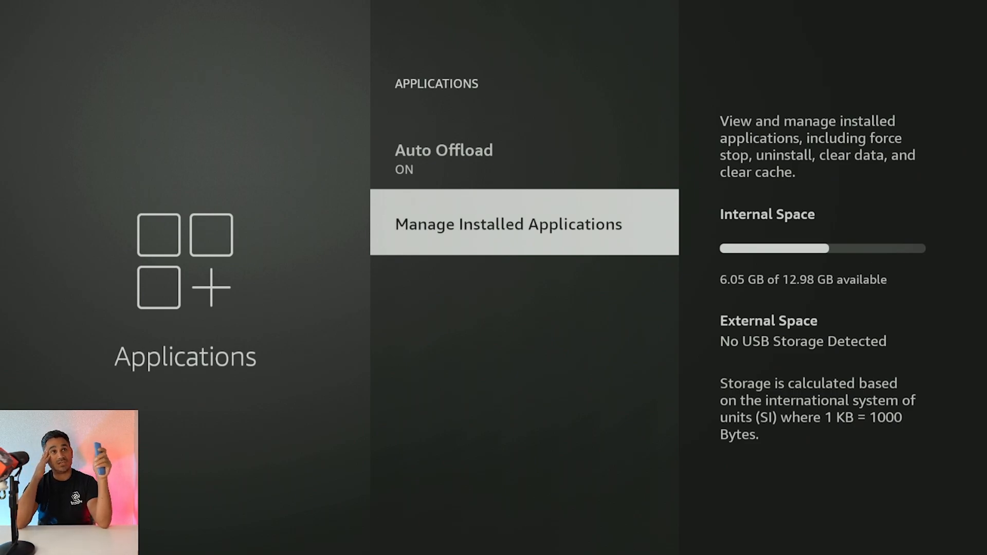
# - Clear the Downloader app's cache to zero in Manage Installed Applications, then reach the Sort option
pyautogui.click(508, 223)
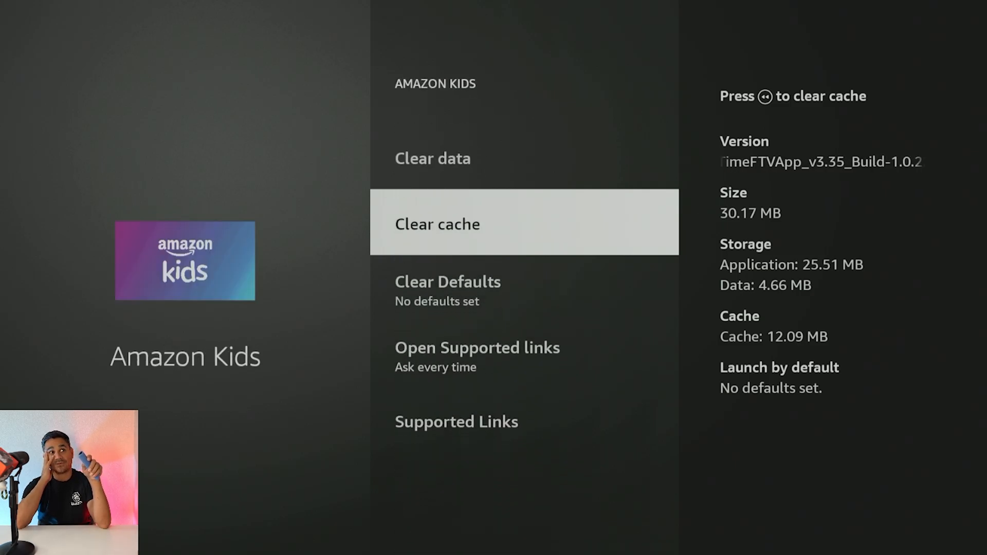
pyautogui.press('Back')
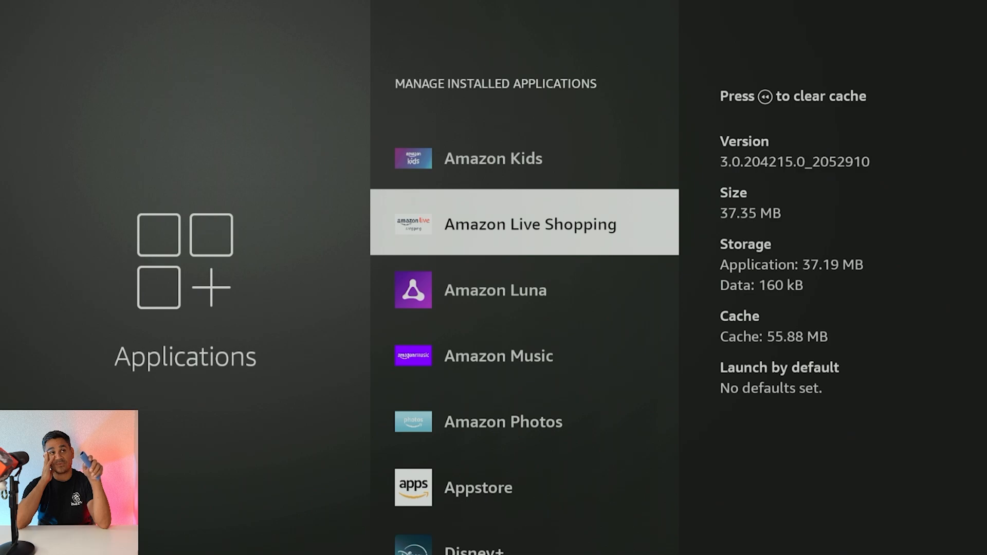
pyautogui.click(495, 290)
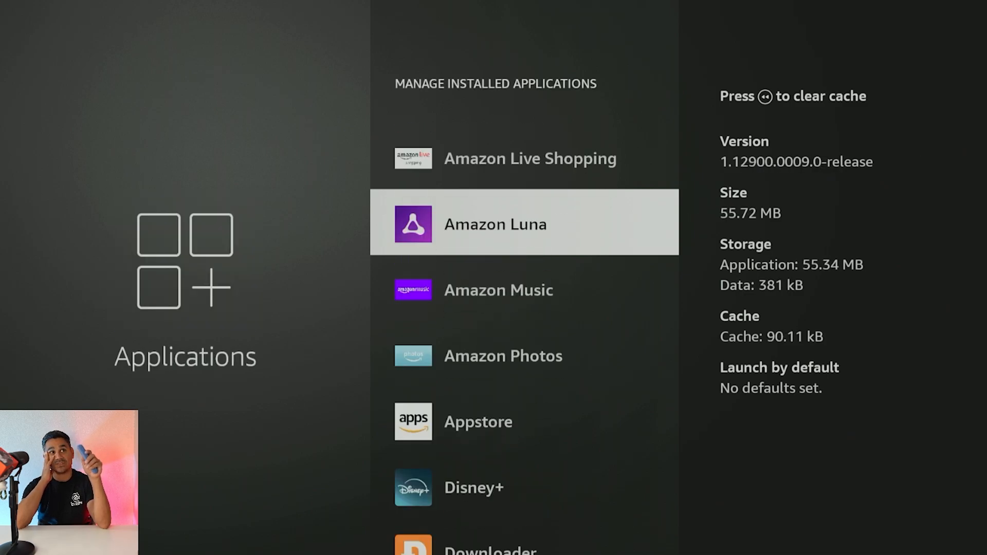
pyautogui.scroll(-3)
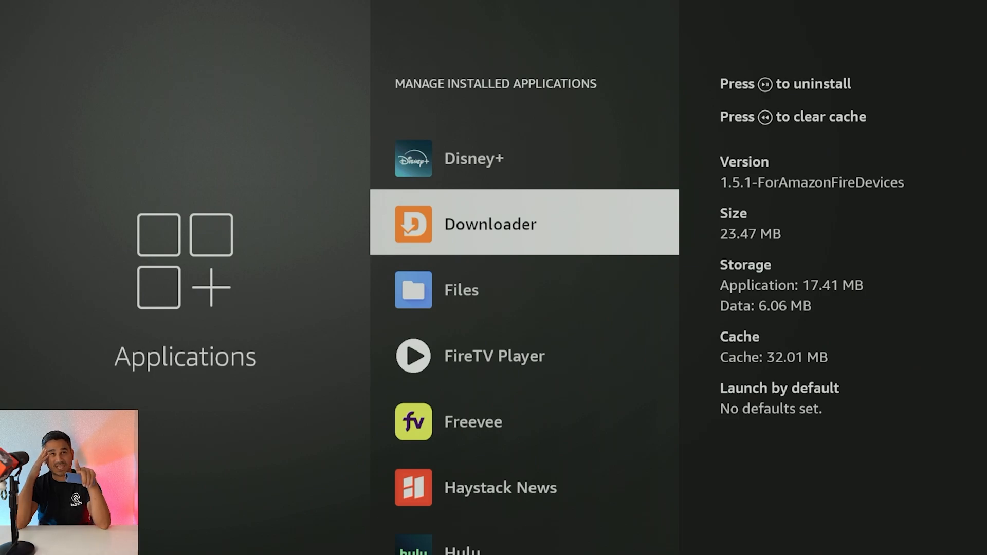
pyautogui.click(490, 223)
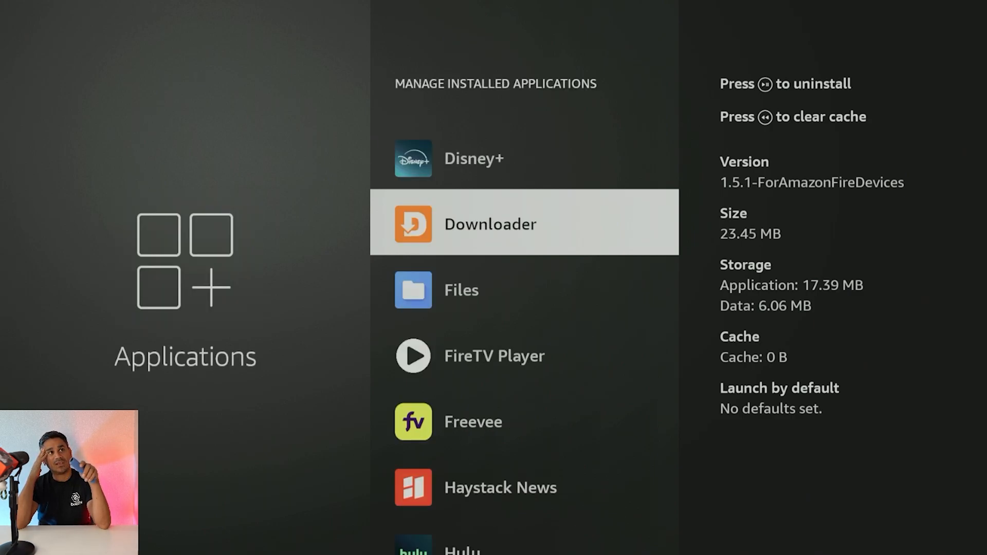
pyautogui.scroll(3)
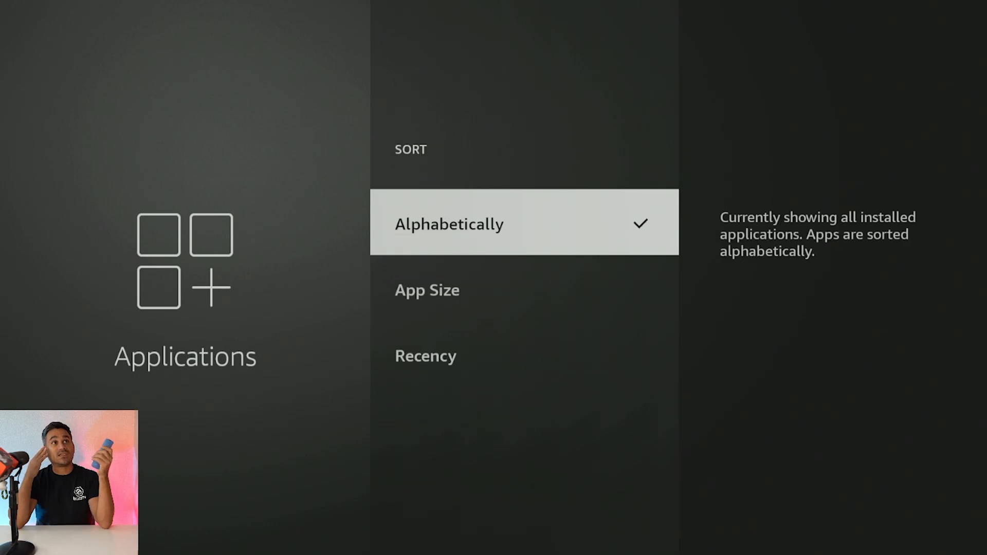
# - Keep the apps sorted Alphabetically and scroll down to FireTV Player's details (5.21 MB cache)
pyautogui.click(450, 223)
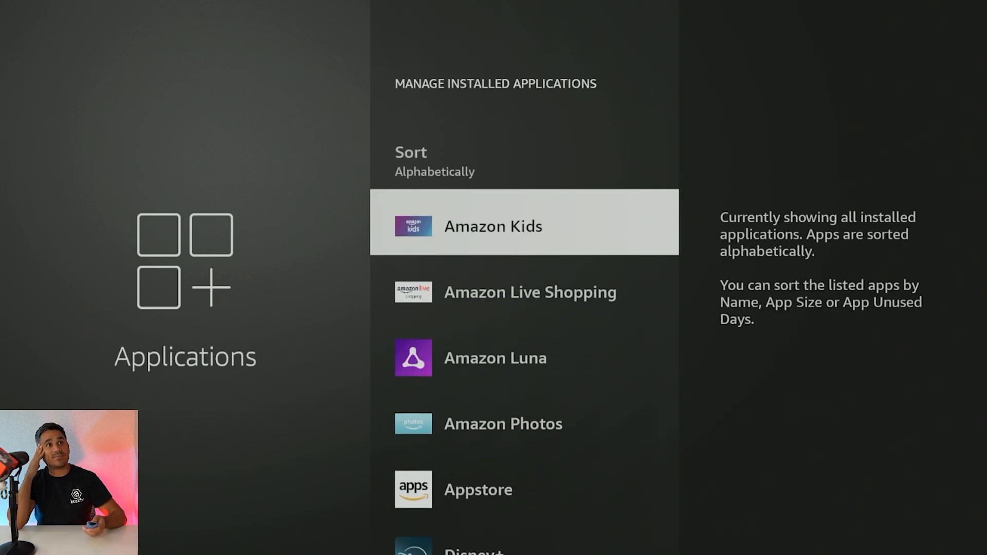
pyautogui.scroll(-3)
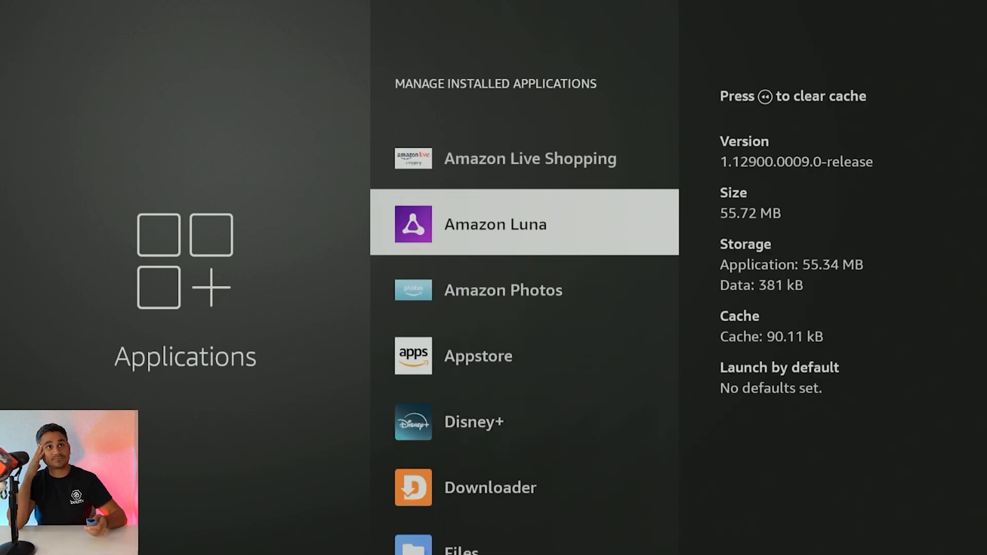
pyautogui.click(494, 224)
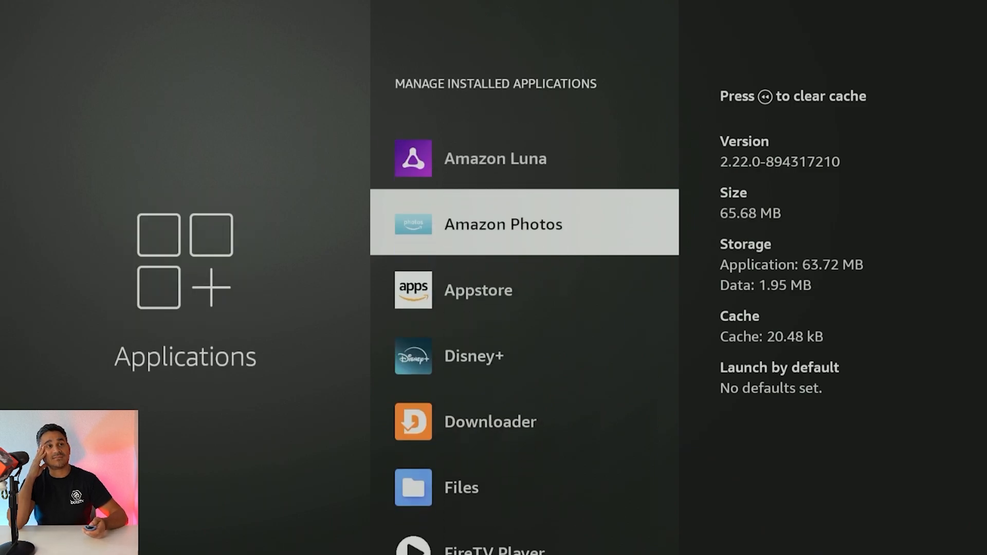
pyautogui.scroll(-3)
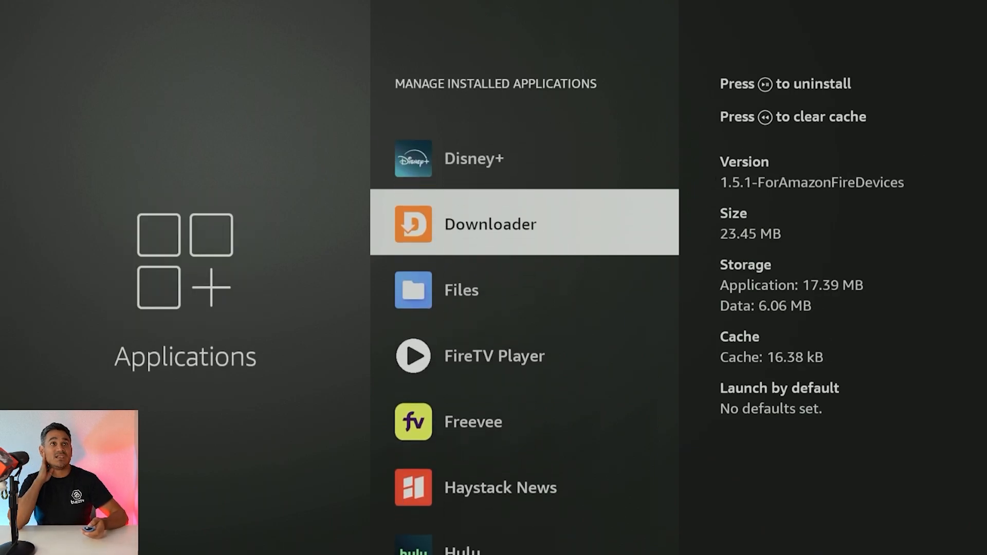
pyautogui.scroll(-3)
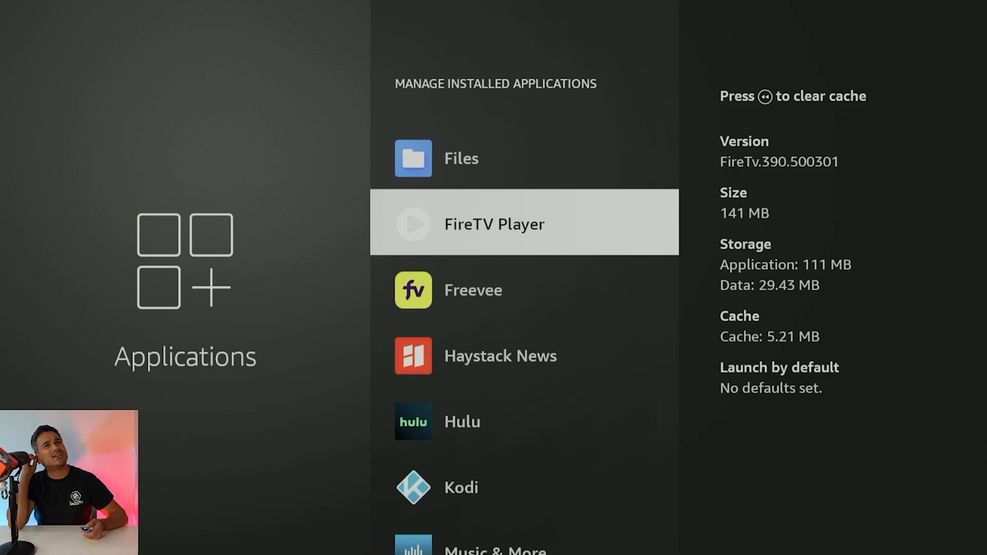
# - Clear FireTV Player's cache to 0 B, then move on to Freevee's app options
pyautogui.click(495, 223)
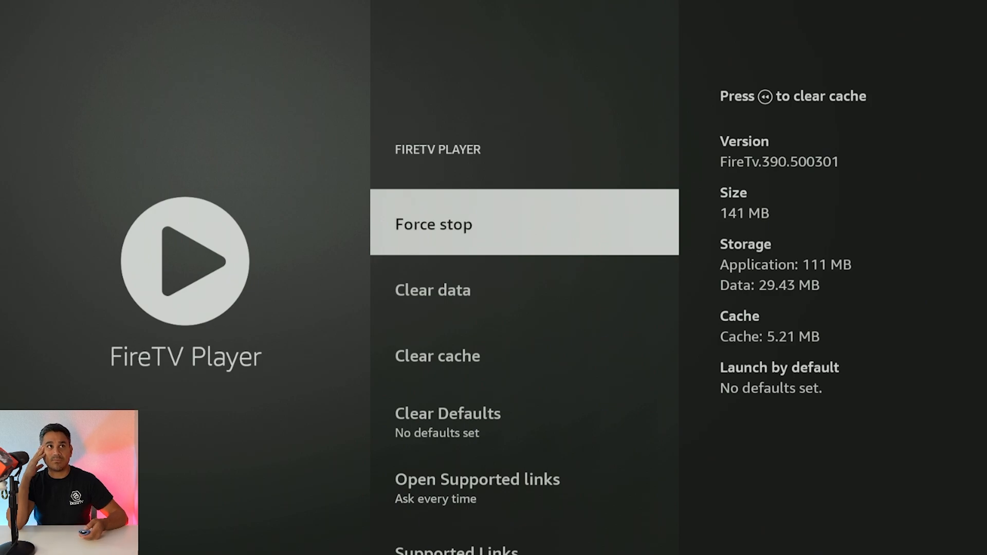
pyautogui.press('Down')
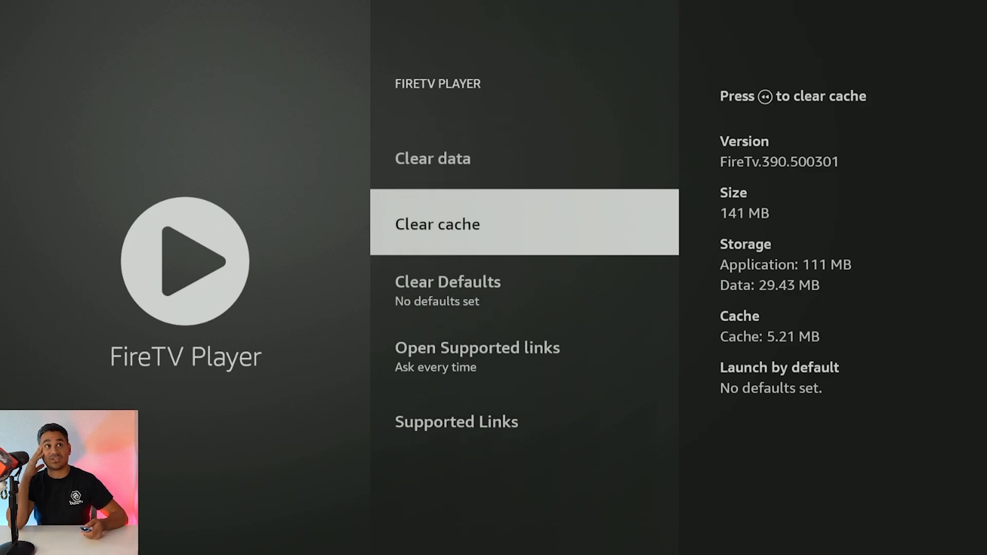
pyautogui.click(433, 159)
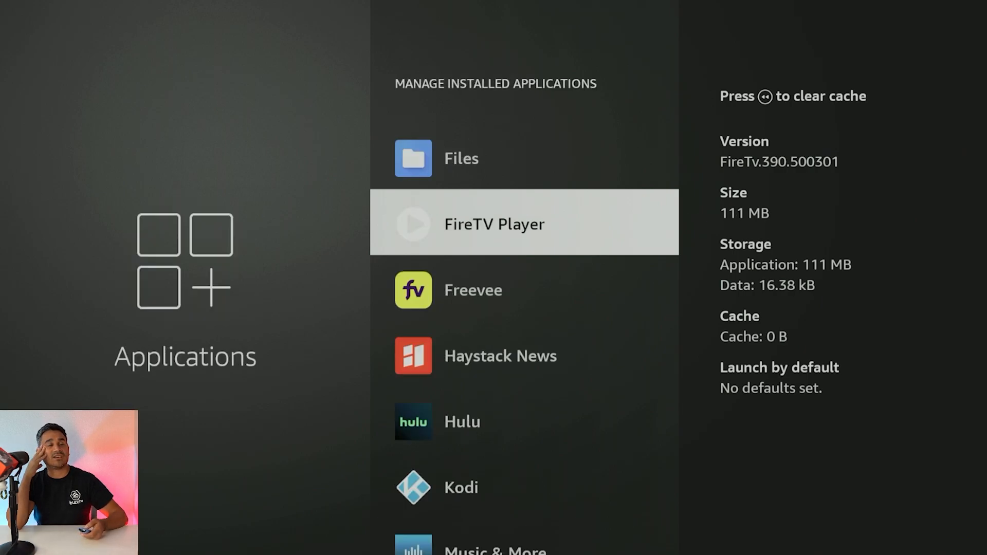
pyautogui.scroll(-3)
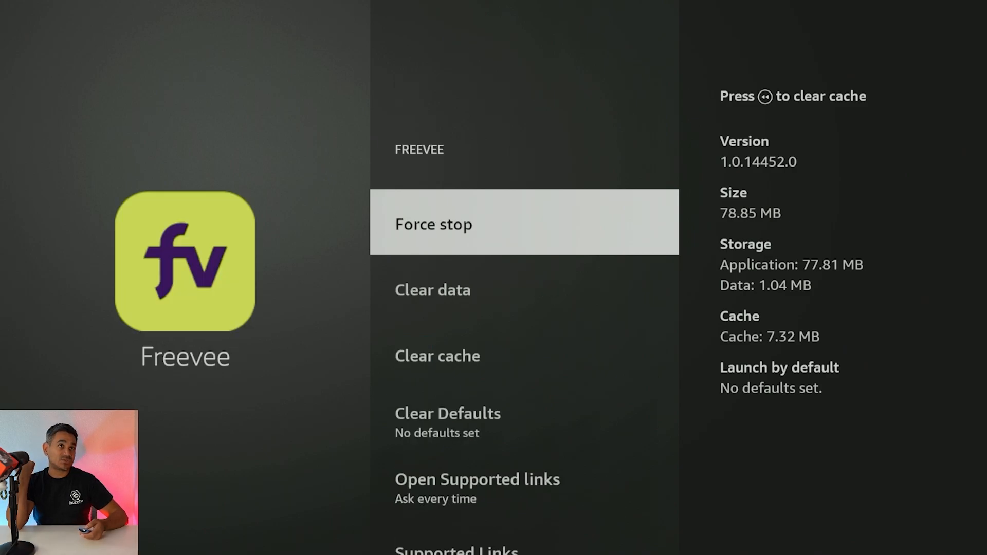
# - Clear Haystack News's cache and uninstall it, then continue down to Peacock TV
pyautogui.scroll(-3)
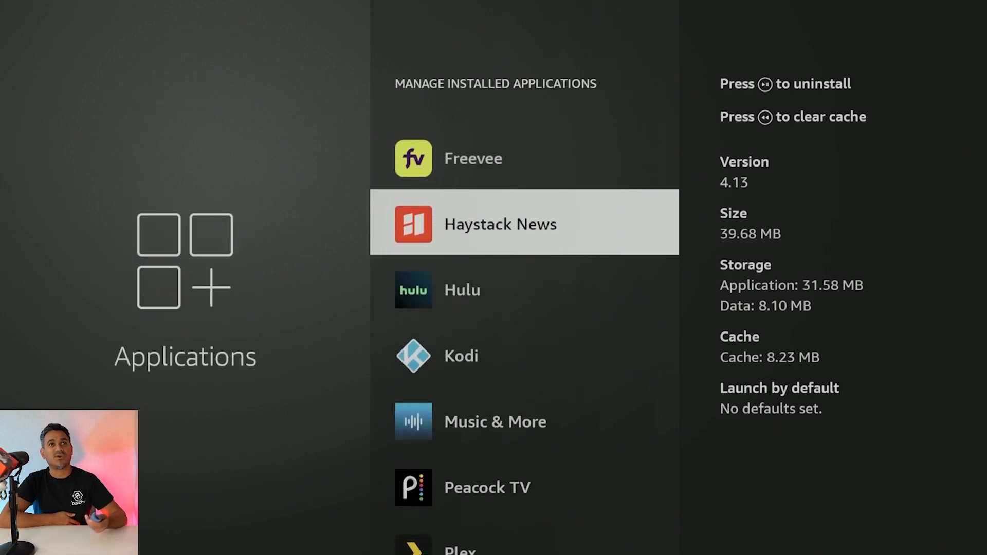
pyautogui.click(500, 224)
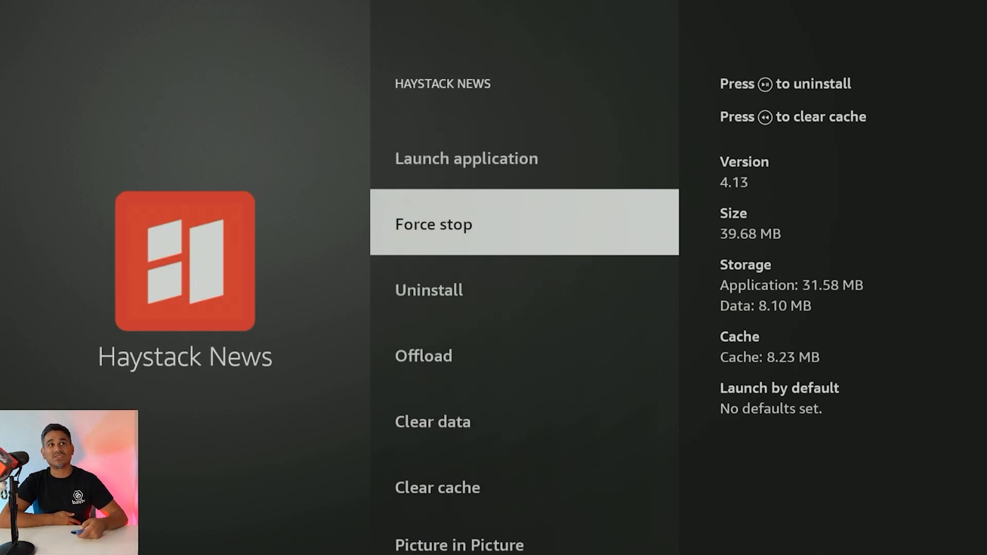
pyautogui.scroll(-3)
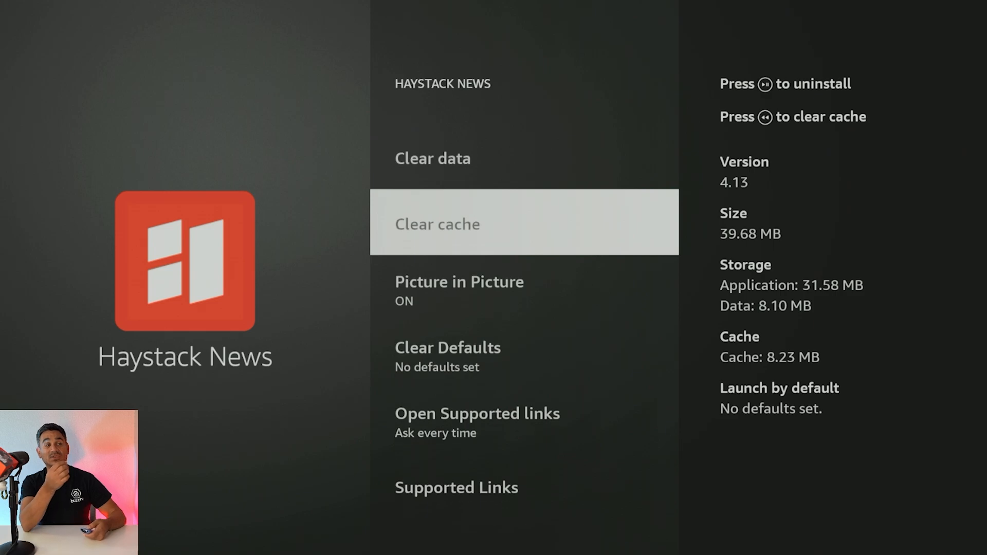
pyautogui.click(433, 158)
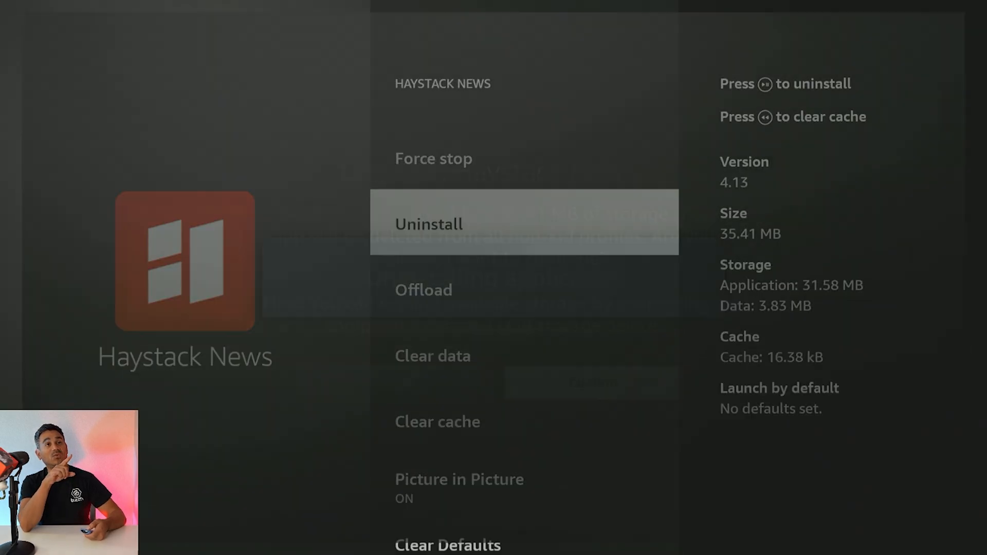
pyautogui.click(429, 223)
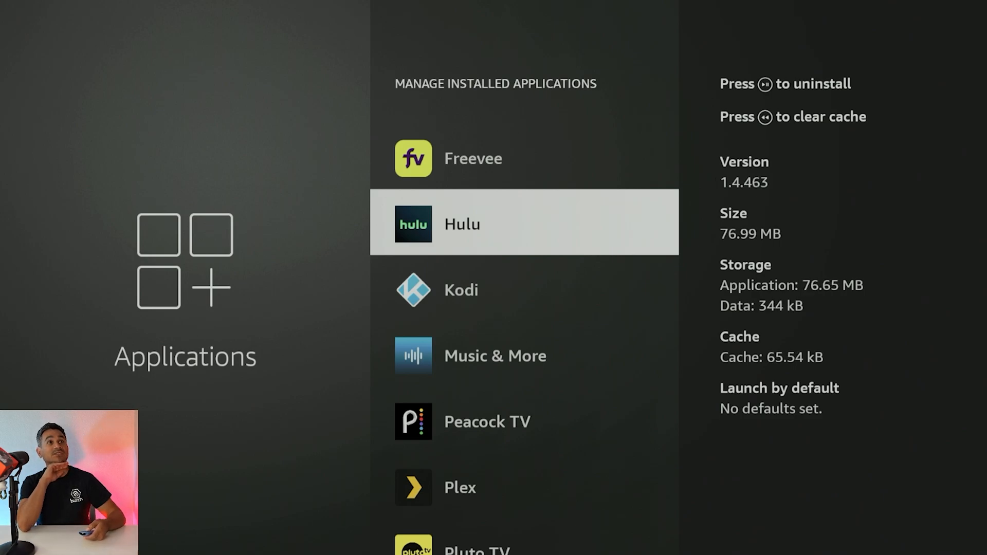
pyautogui.scroll(-3)
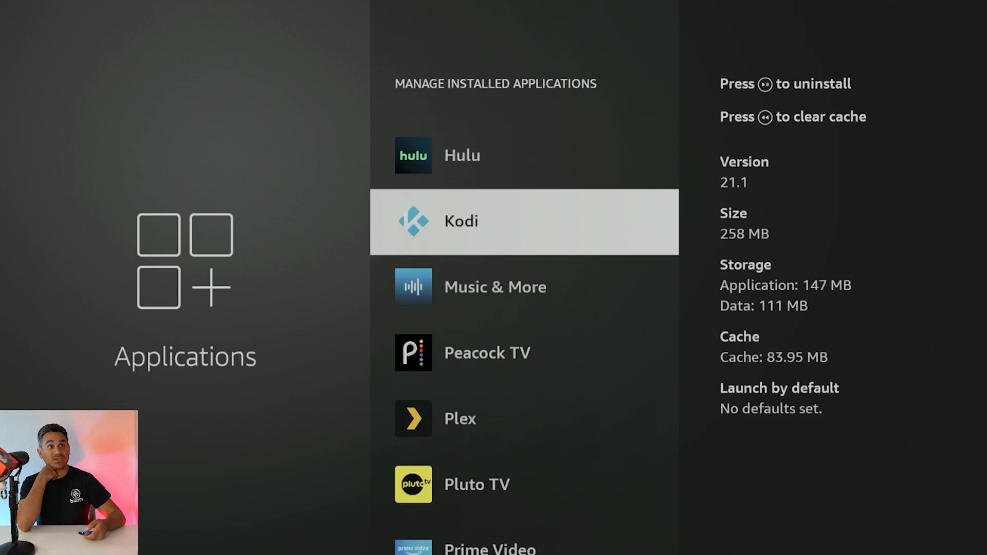
pyautogui.scroll(-3)
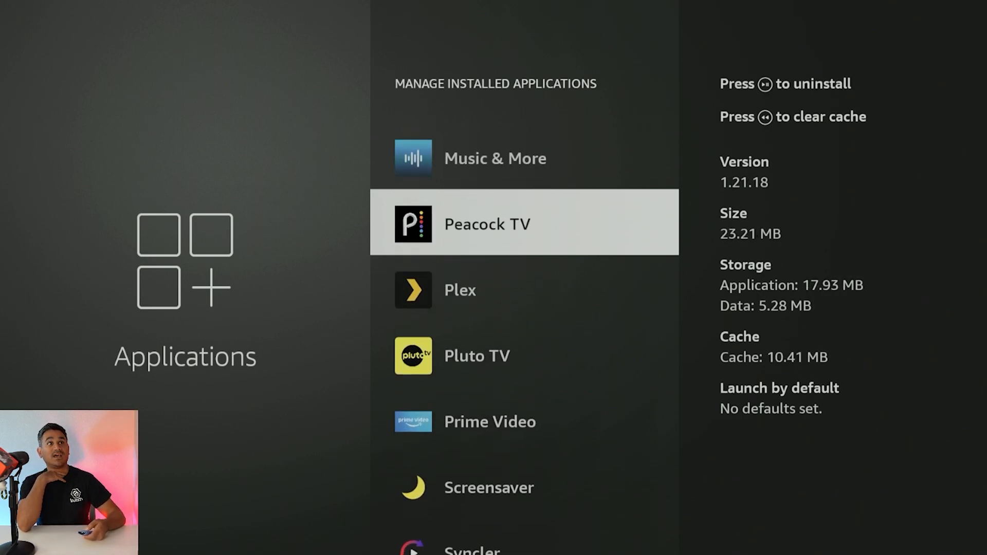
# - Wipe Pluto TV's stored data with OK and scroll on down the list to TiviMate
pyautogui.scroll(-3)
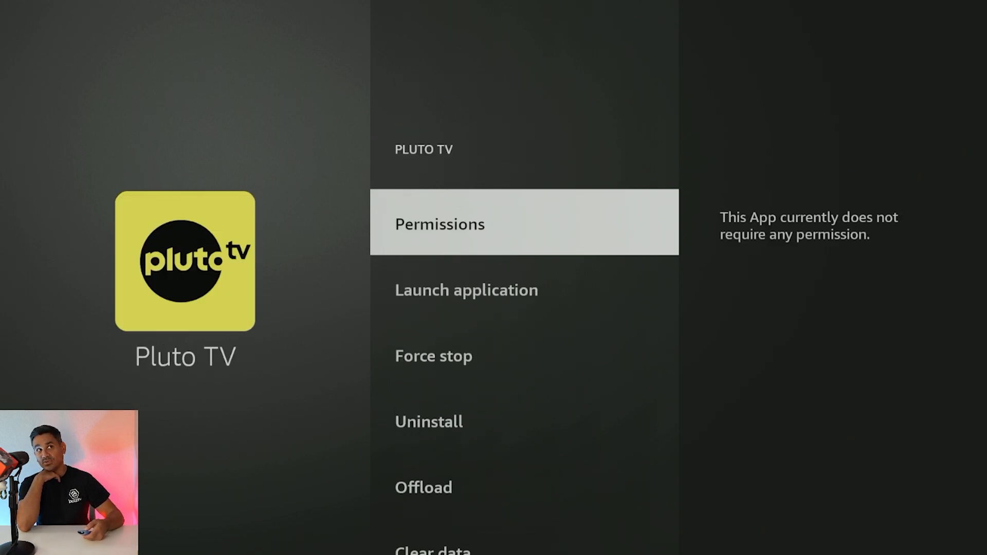
pyautogui.scroll(-3)
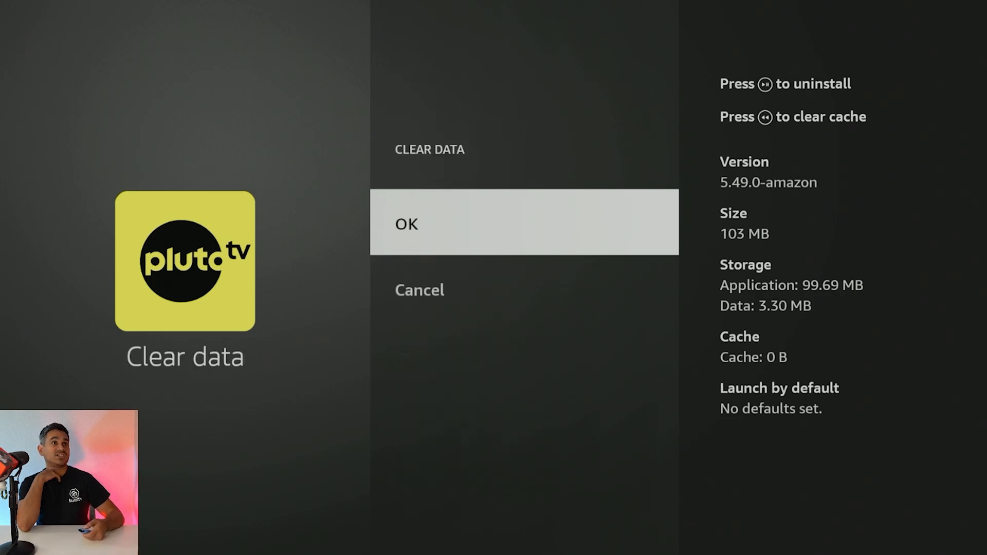
pyautogui.click(406, 224)
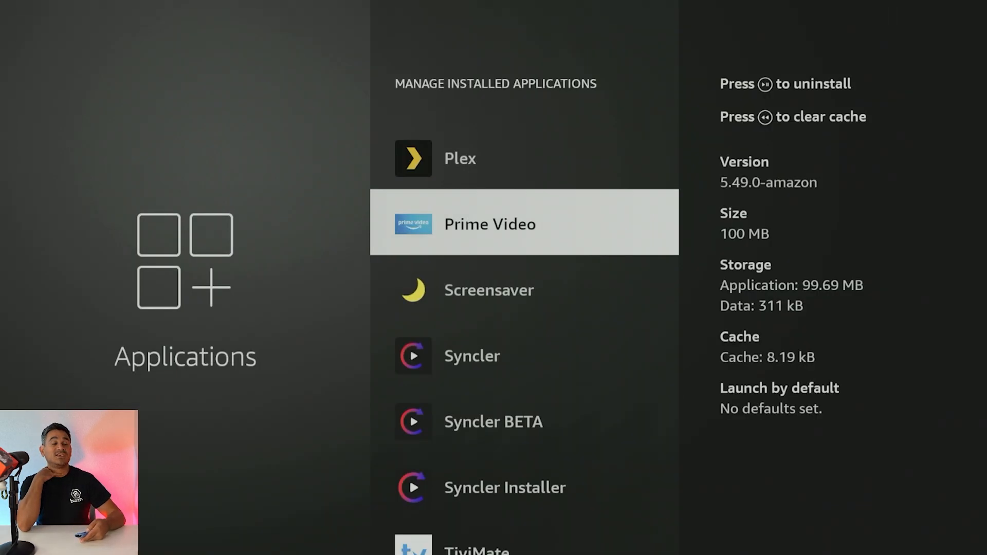
pyautogui.scroll(-3)
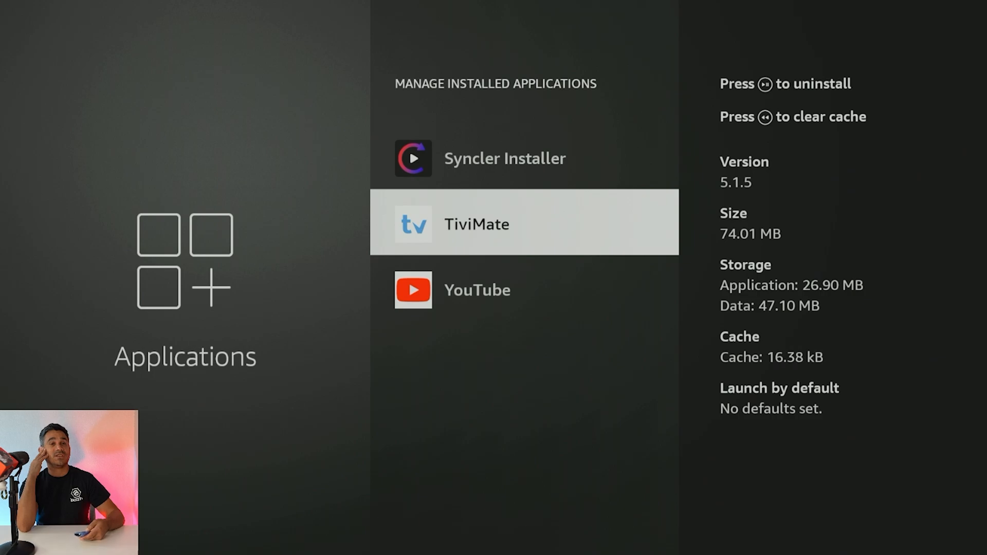
# - Back in My Fire TV, select Reset to Factory Defaults to bring up its warning
pyautogui.press('Back')
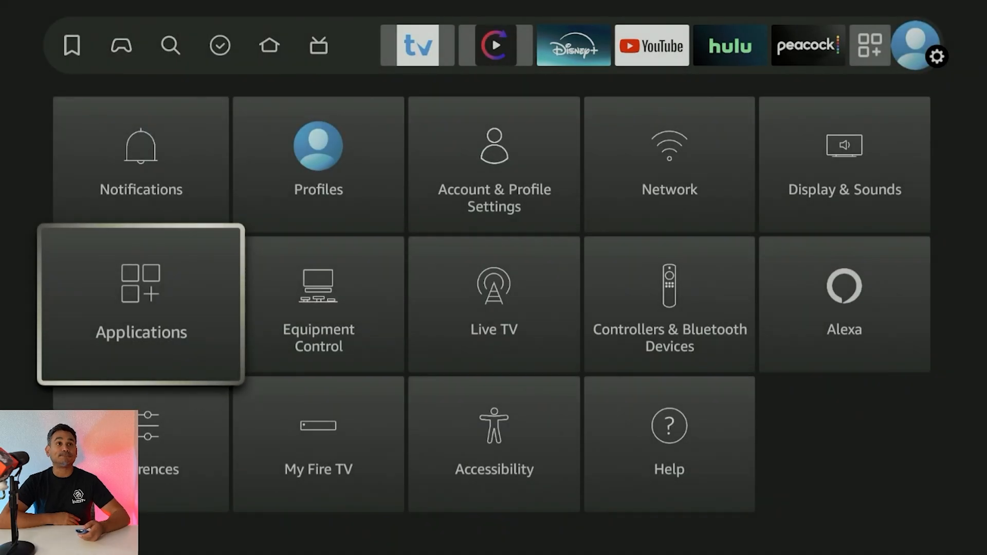
pyautogui.press('down')
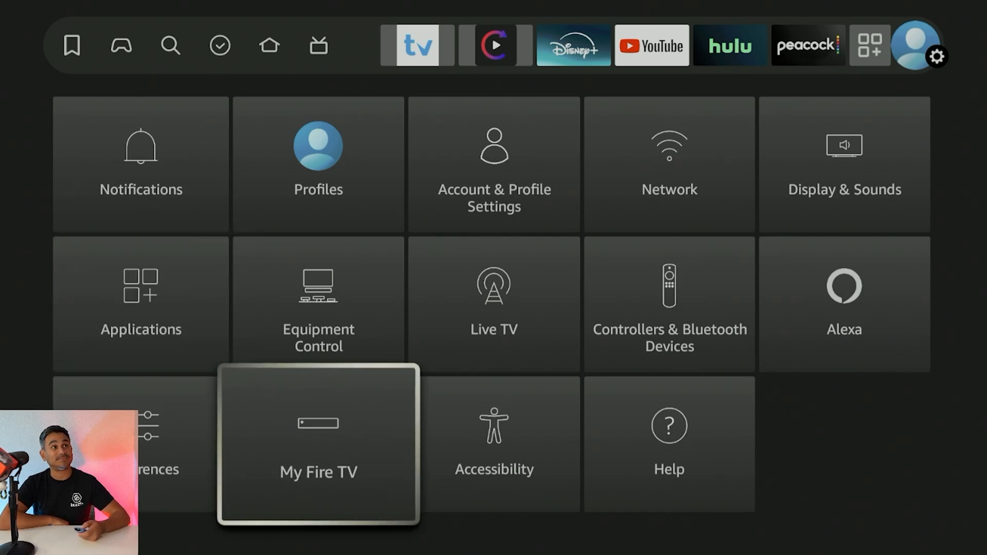
pyautogui.click(318, 471)
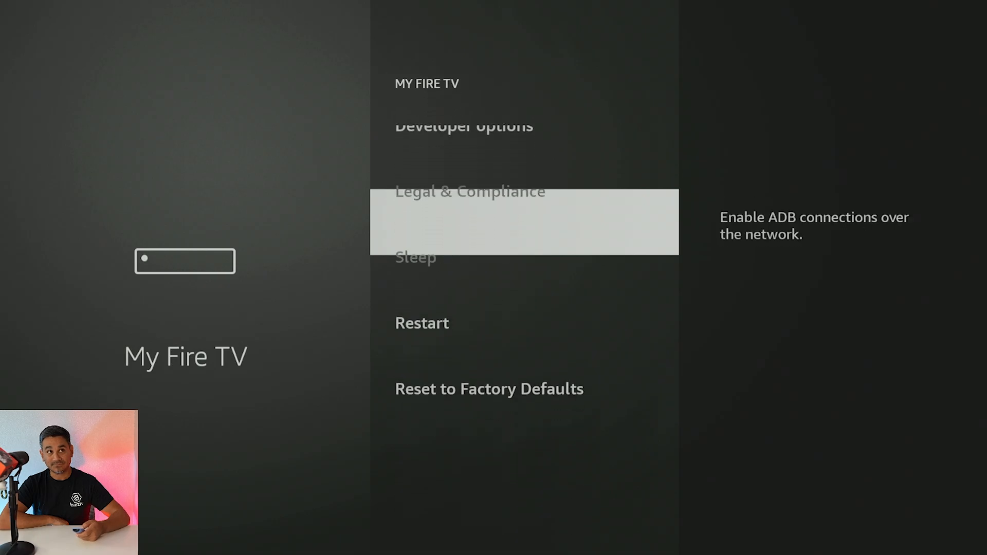
pyautogui.scroll(-3)
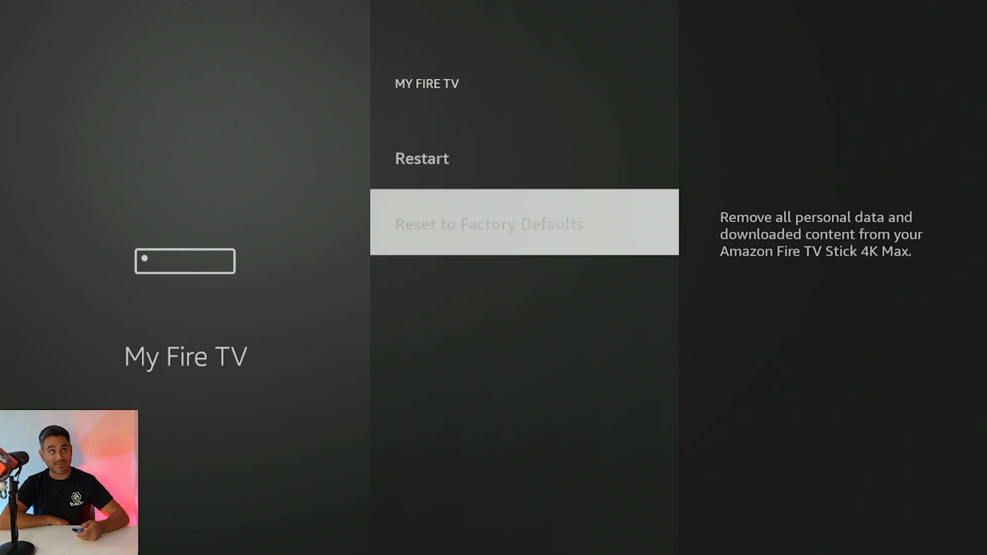
pyautogui.click(490, 224)
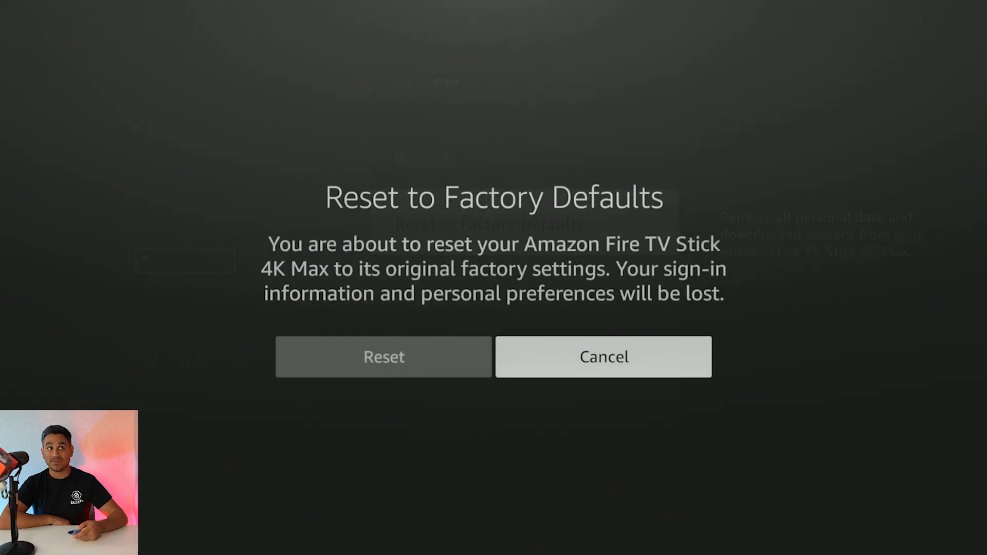